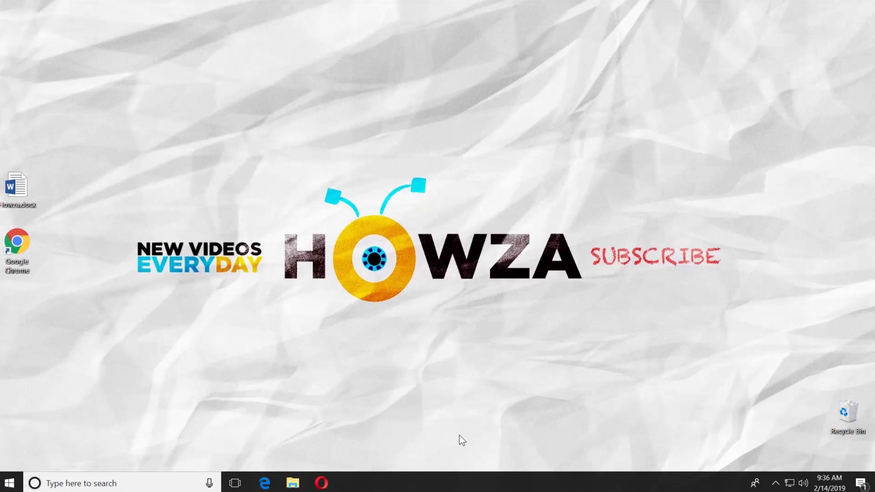
mouse_move(46, 221)
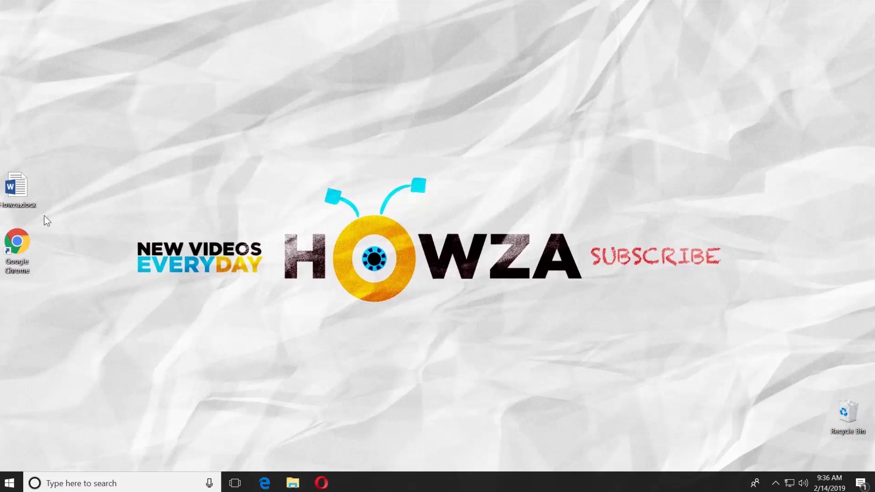
- Open Howza.docx and turn on Ruler in the View tab's Show group
double_click(17, 185)
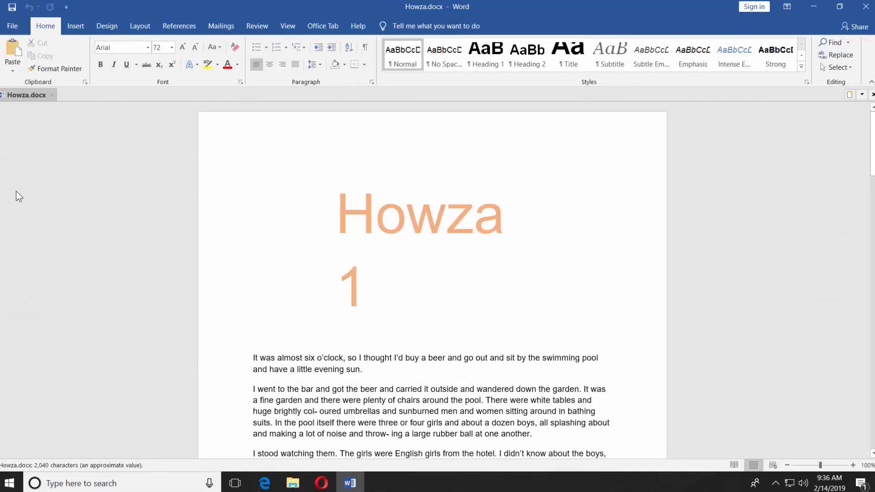
click(289, 26)
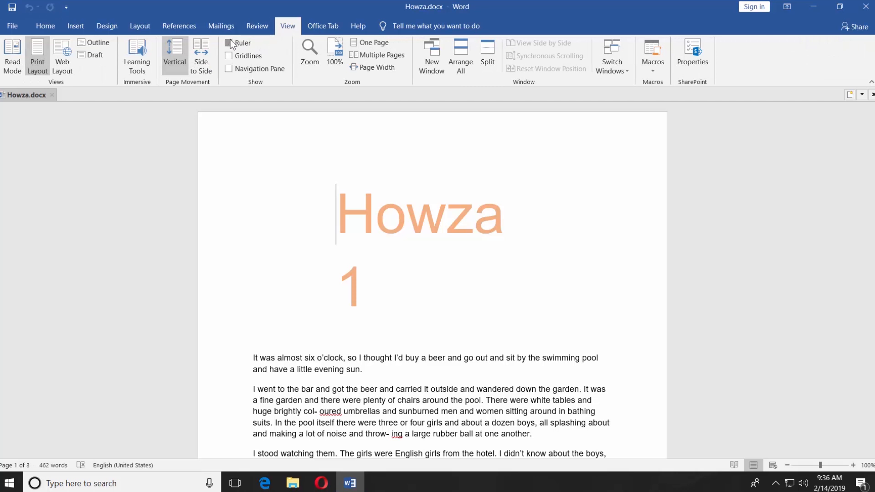
click(229, 43)
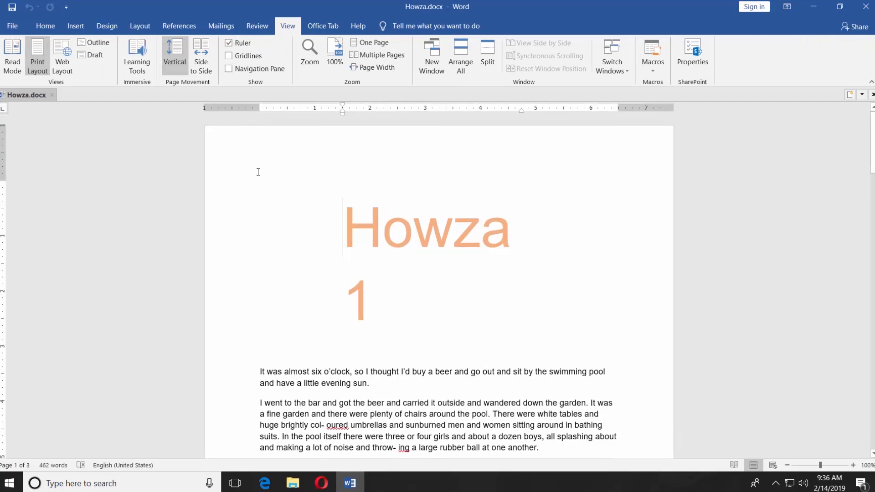